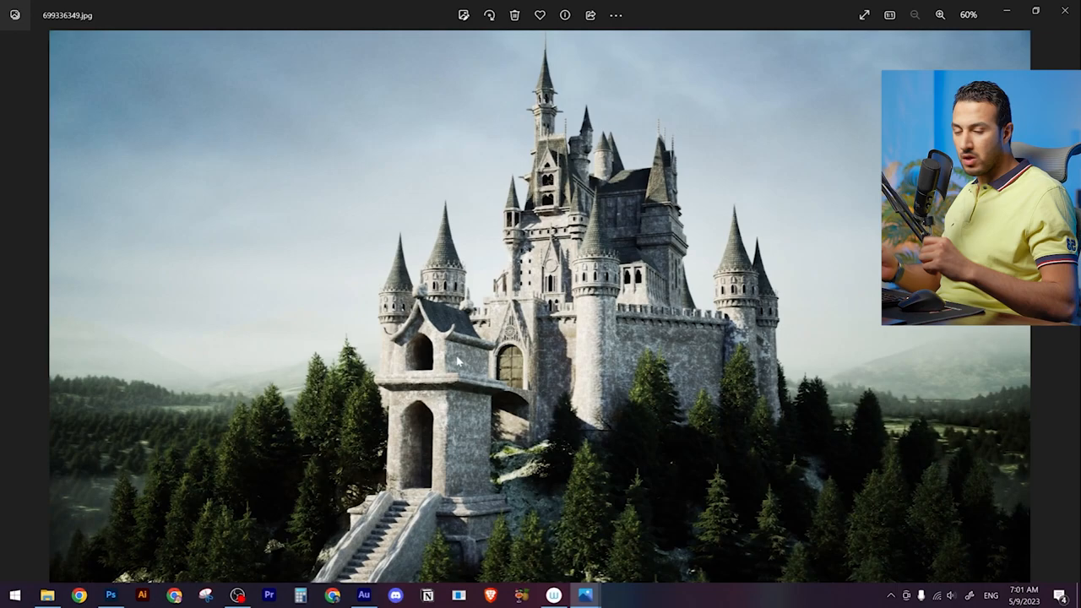
Undo the last edit while reviewing the castle cut-out over the grey fill
{"action": "key", "text": "ctrl+z"}
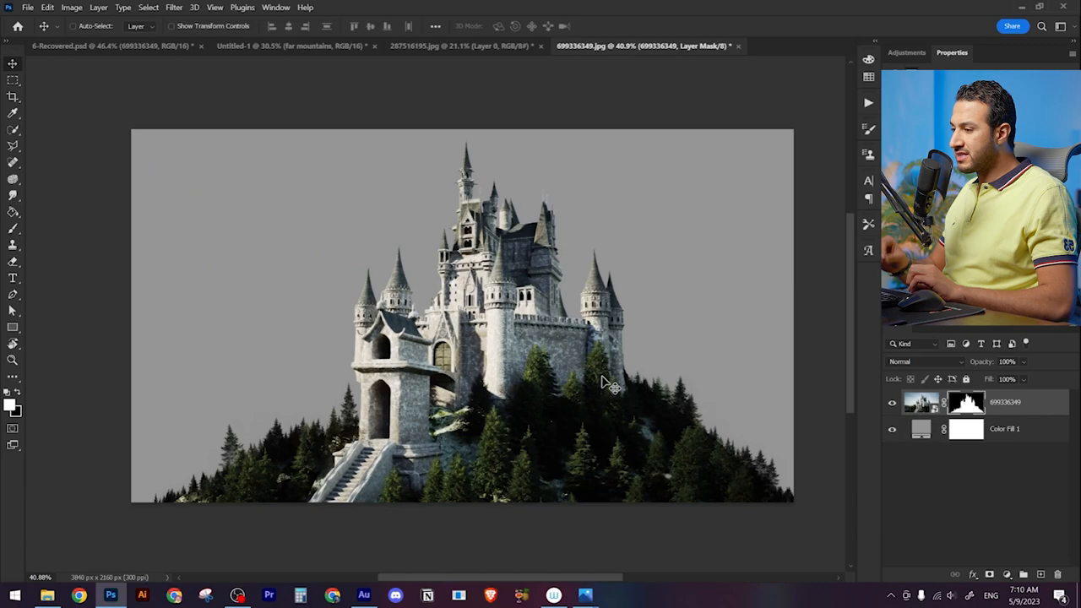
Switch to the castle document and move between the cut-out and the lake photo
{"action": "left_click", "coordinate": [288, 46]}
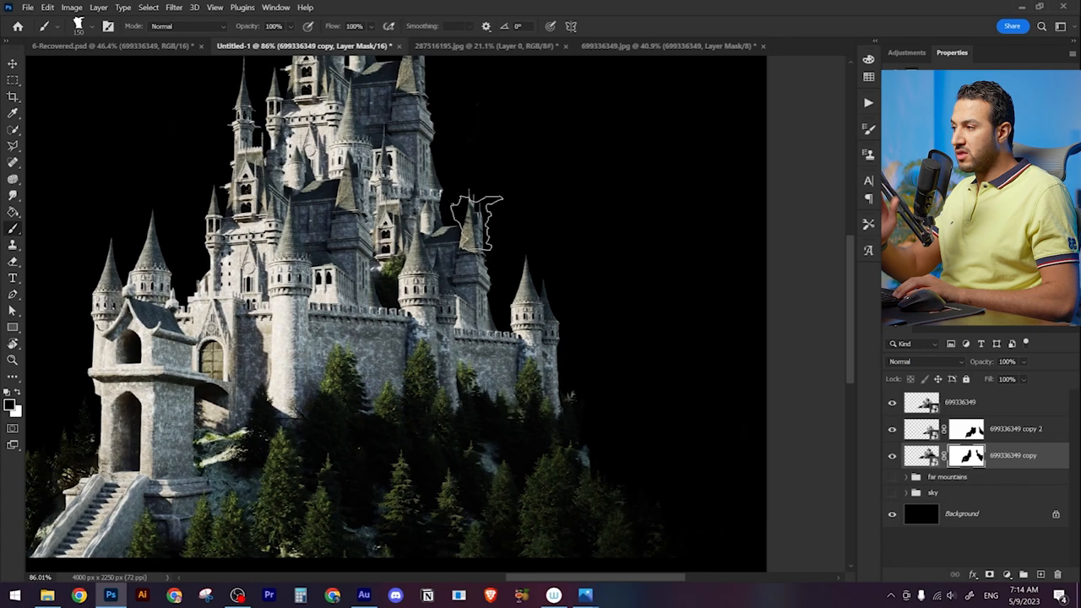
{"action": "key", "text": "alt+space"}
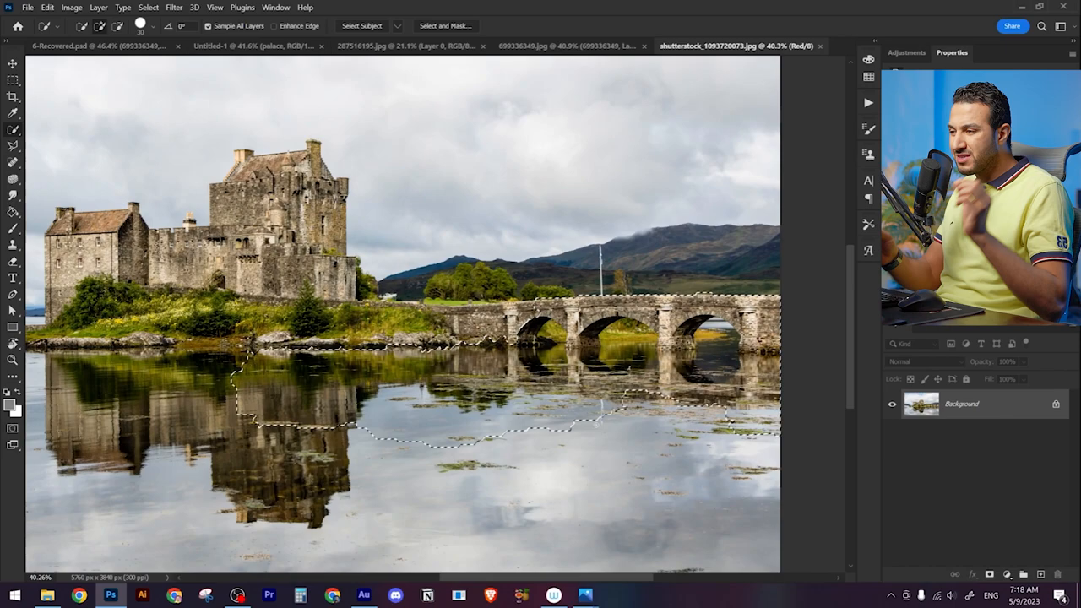
Pan the view and switch to the composite document to place the bridge and lake
{"action": "key", "text": "space"}
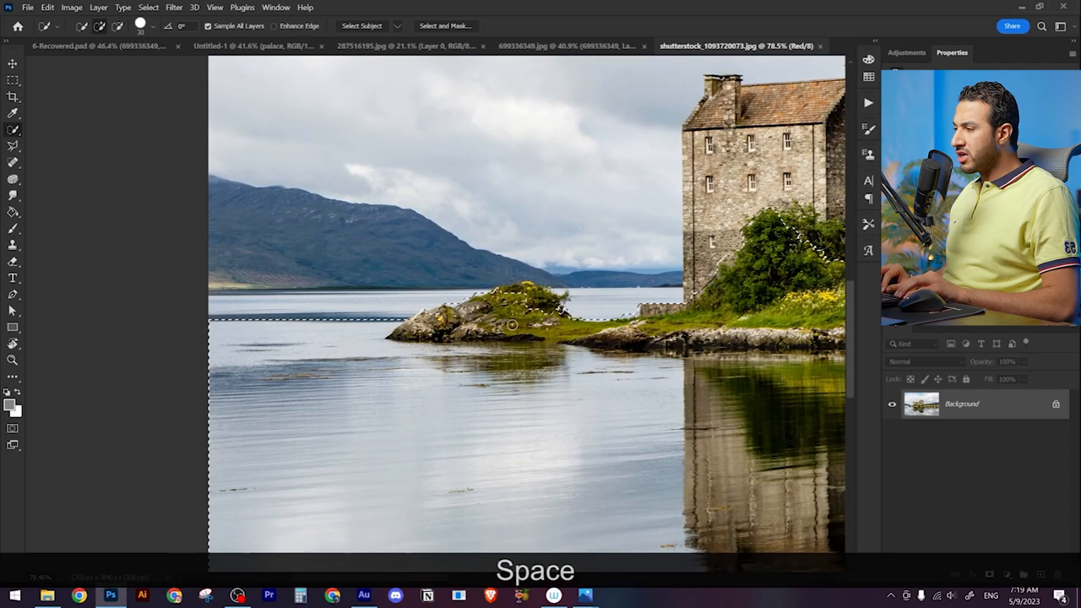
{"action": "left_click", "coordinate": [245, 46]}
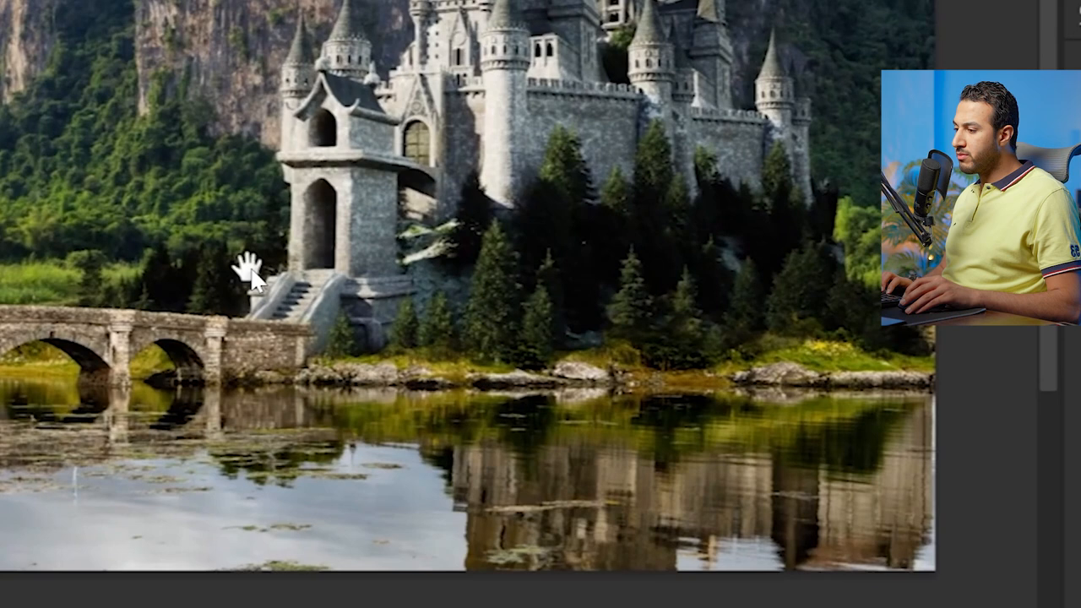
{"action": "mouse_move", "coordinate": [656, 358]}
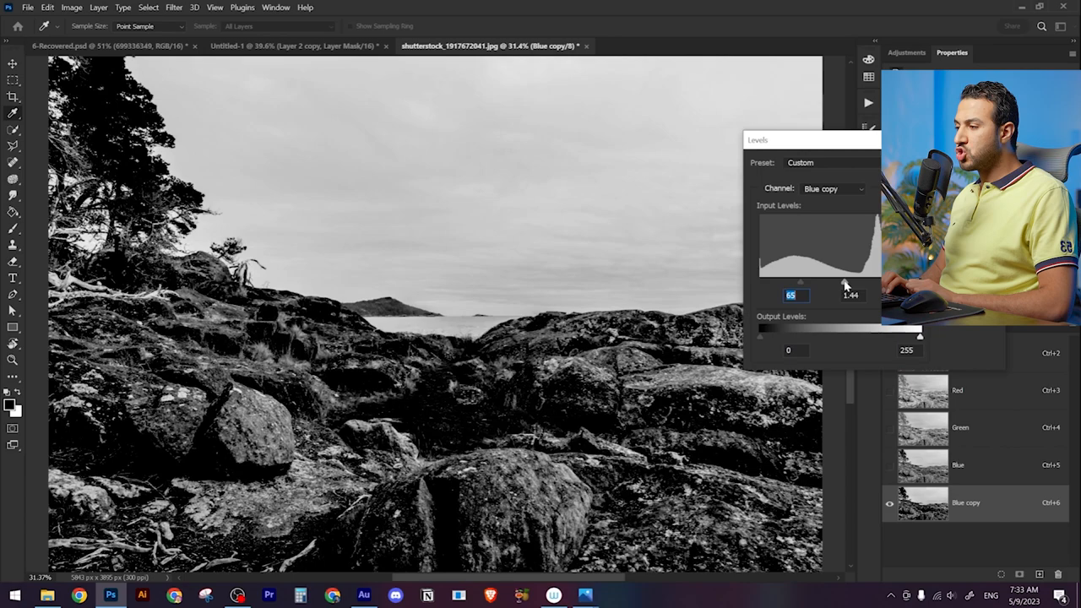
Pan the depth reference, then switch to the horseman document masked on white
{"action": "key", "text": "space"}
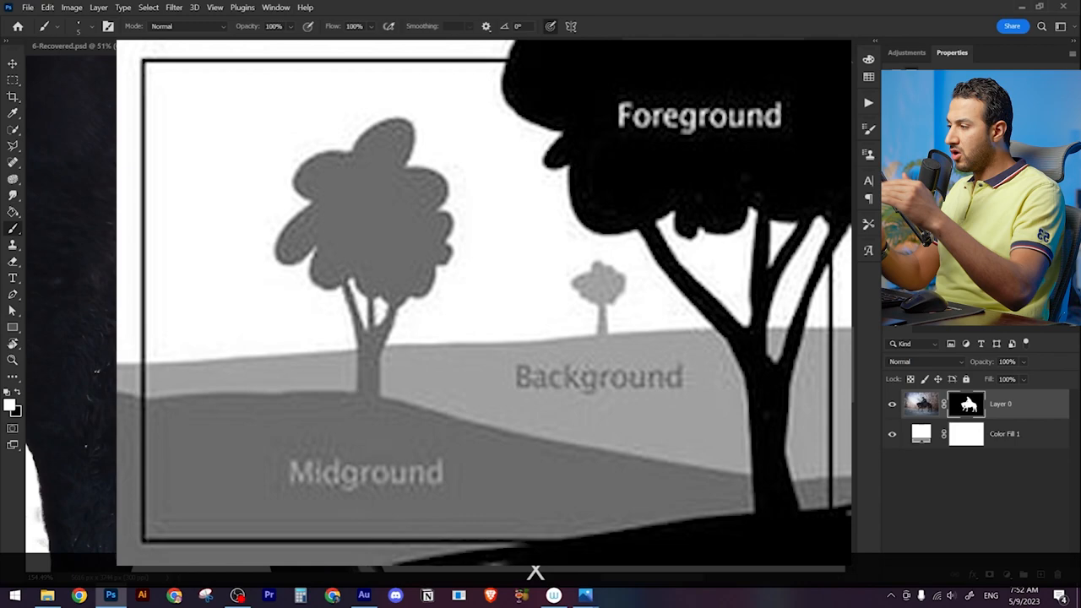
{"action": "left_click", "coordinate": [710, 45]}
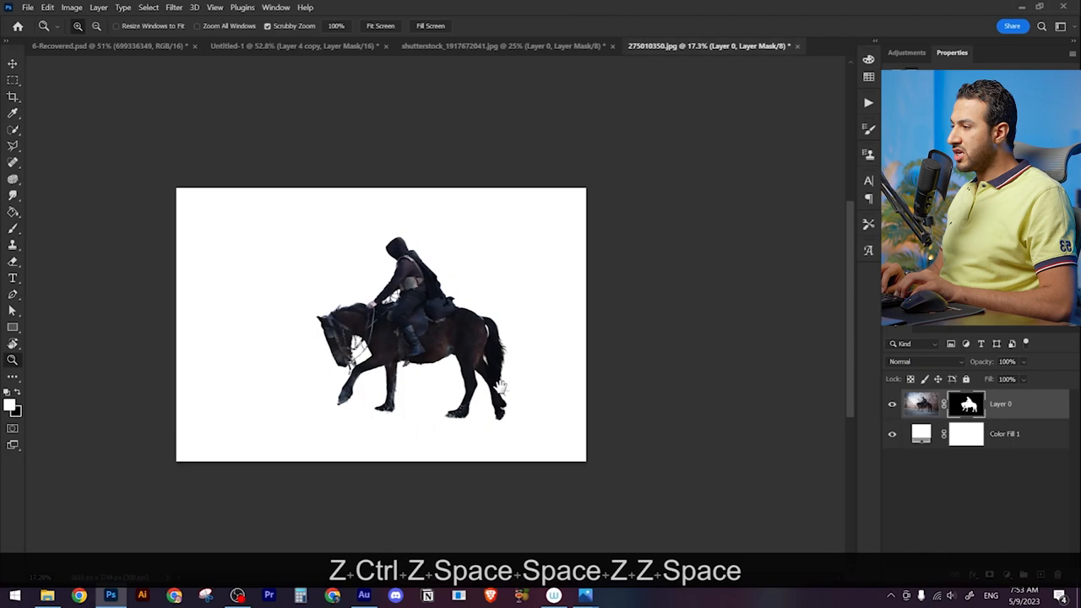
Switch between the tree cut-out and composite documents to add trees and horseman
{"action": "left_click", "coordinate": [270, 46]}
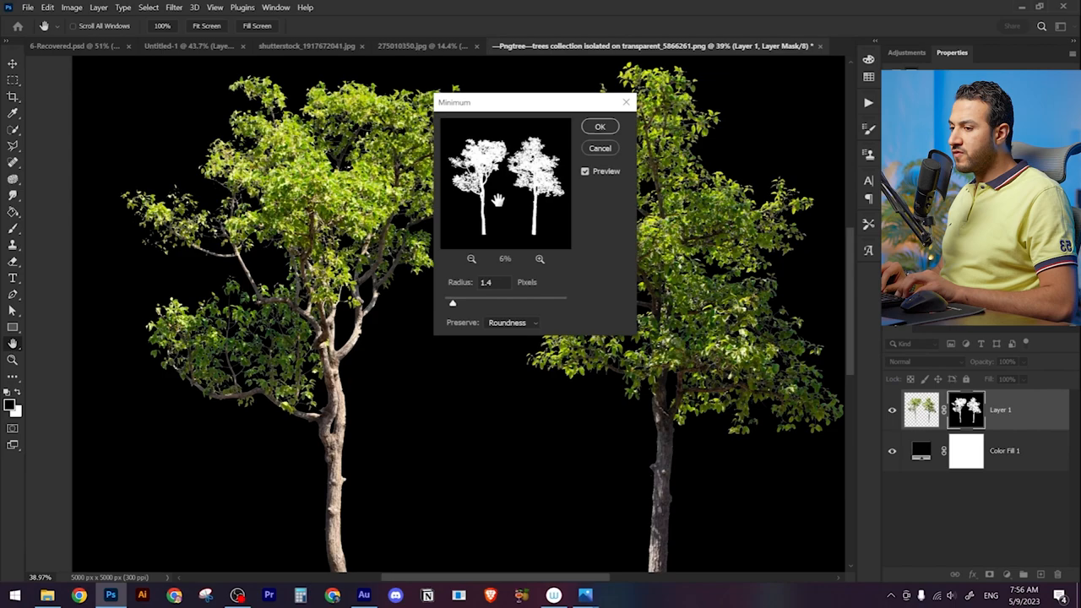
{"action": "left_click", "coordinate": [228, 46]}
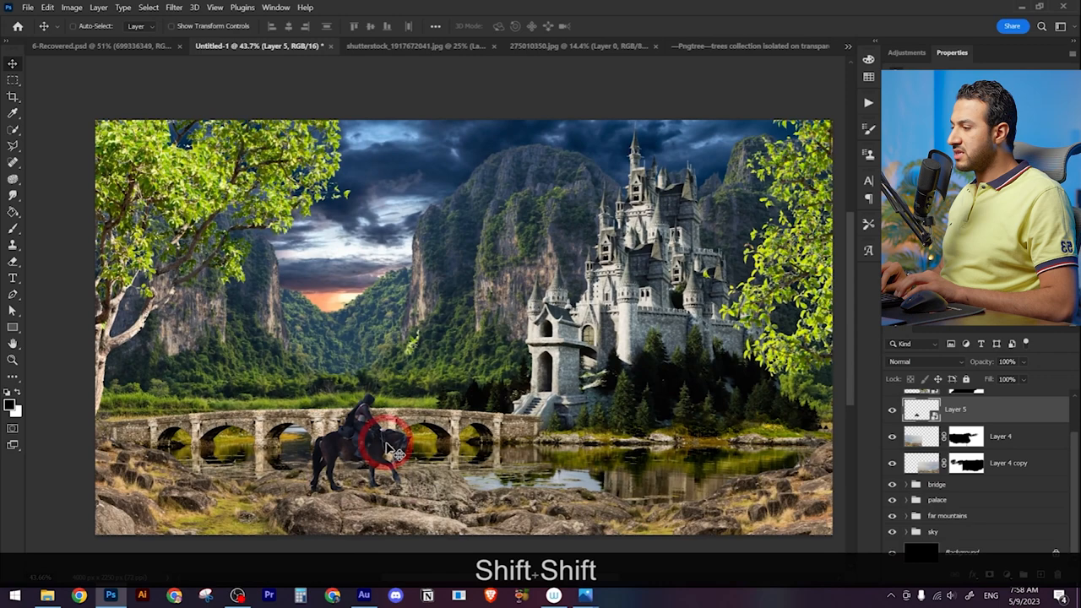
Toggle the view shortcut while toning down the far mountains group
{"action": "key", "text": "f3"}
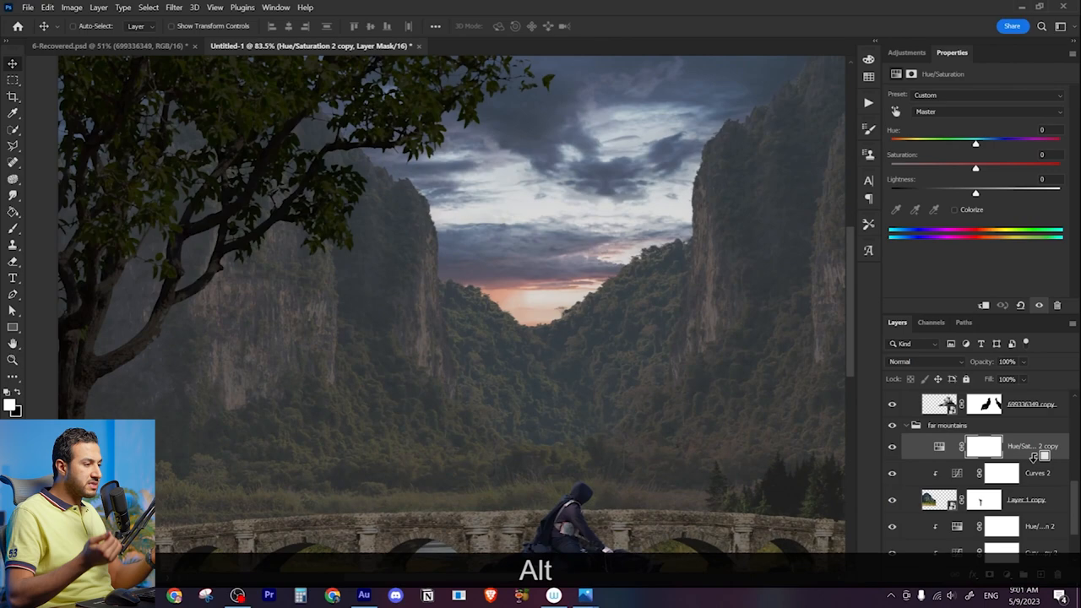
{"action": "key", "text": "ctrl+z"}
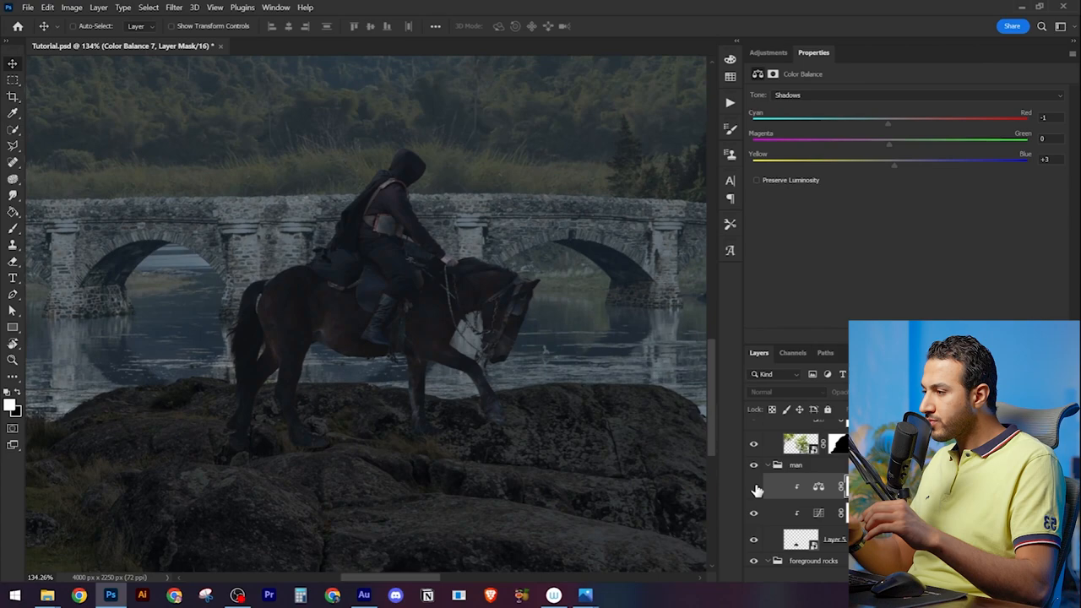
Undo the last mask stroke while colour-matching the horseman and rocks
{"action": "key", "text": "ctrl+z"}
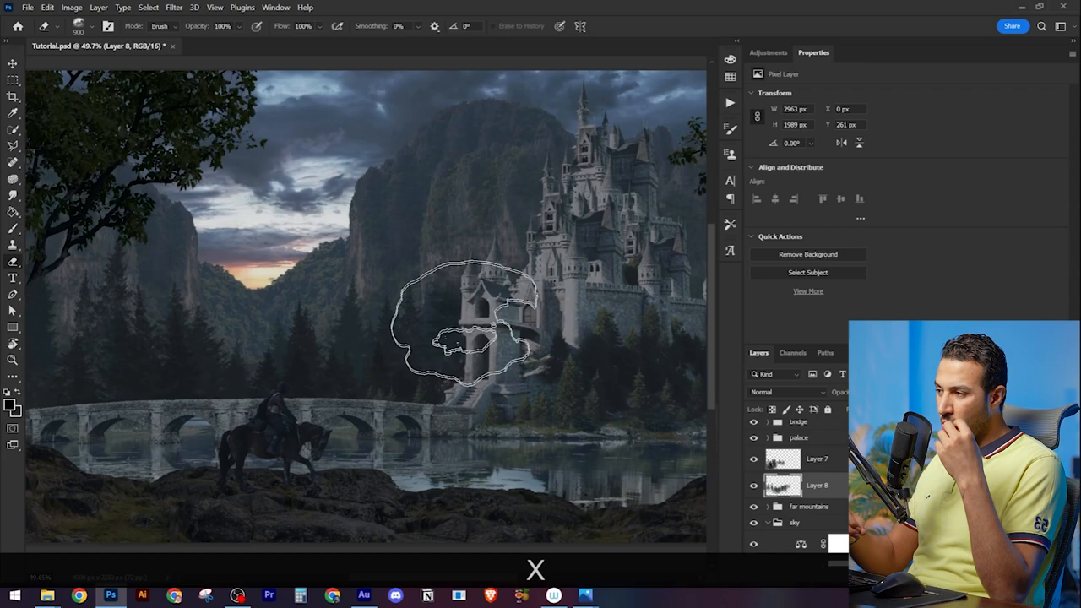
Swap mask colours, paint the glow with a soft brush and set the orange fill's blend mode
{"action": "key", "text": "ctrl+t"}
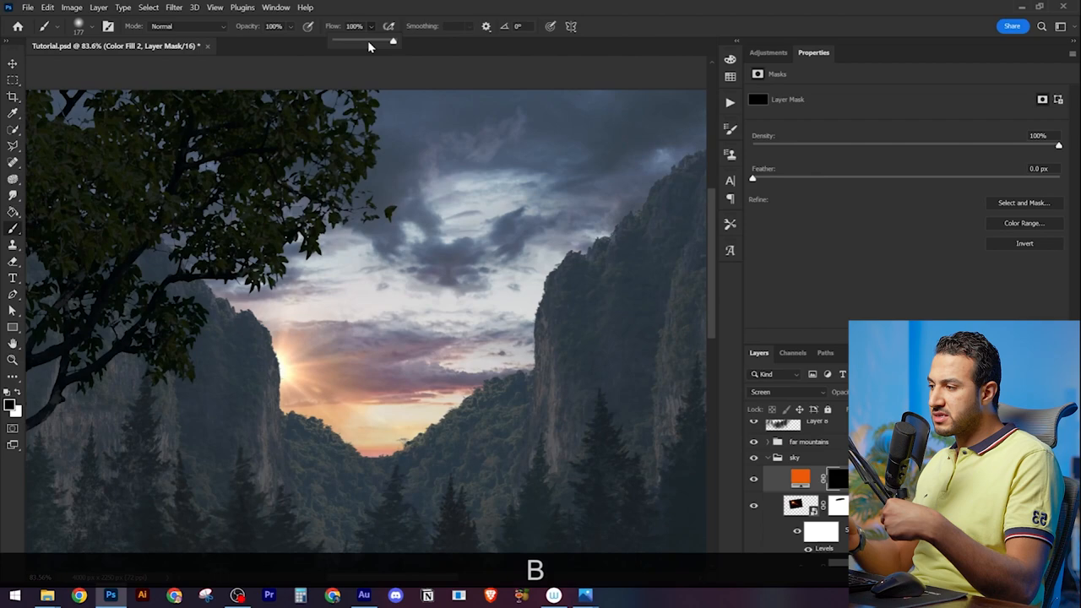
{"action": "key", "text": "space"}
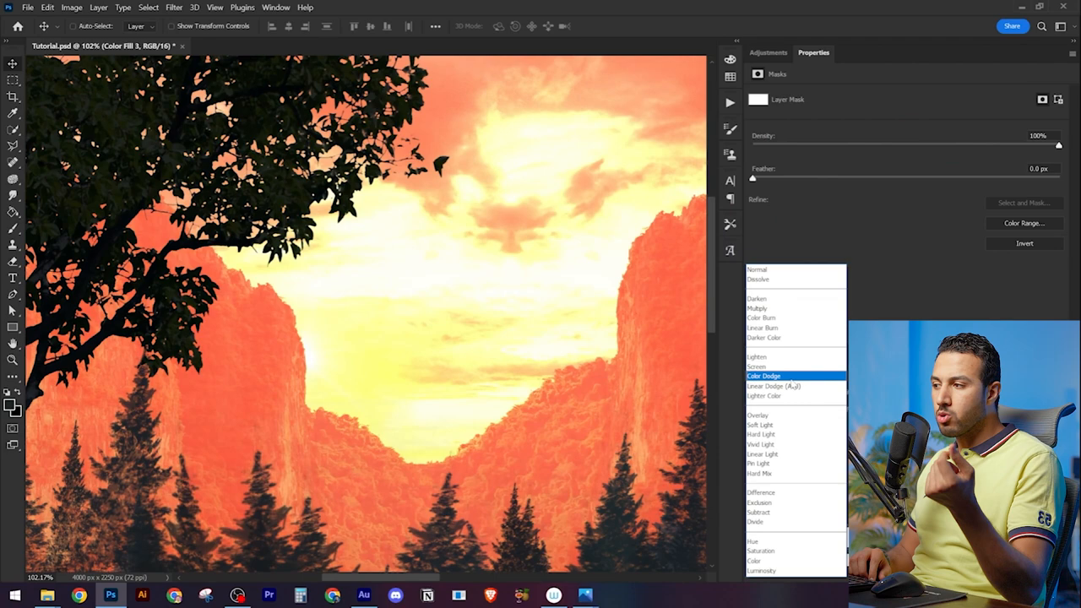
{"action": "left_click", "coordinate": [774, 385]}
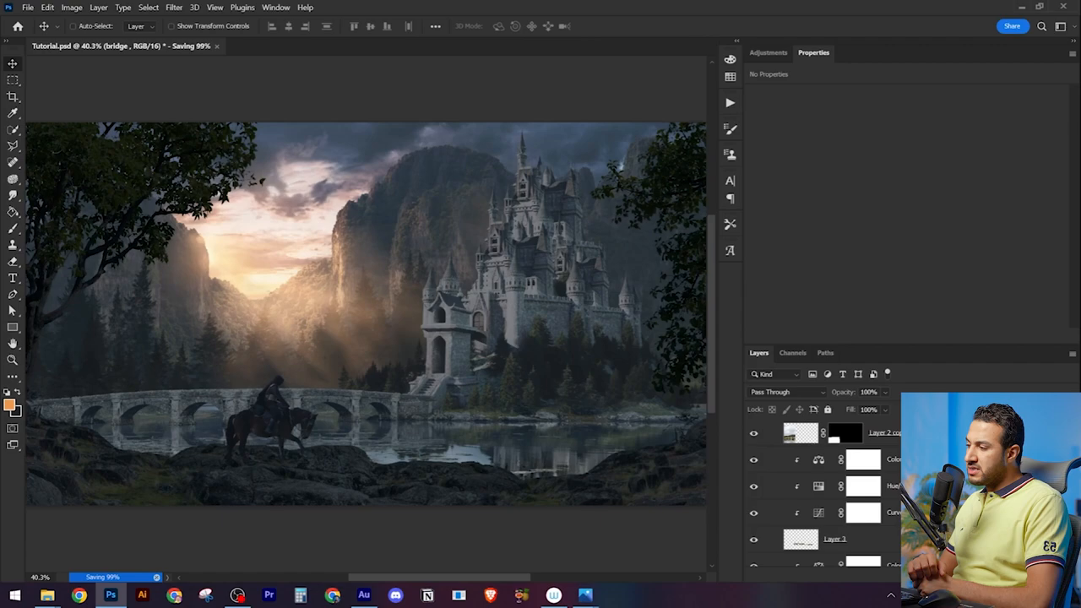
Invert the orange fill masks to hide them, then zoom in on the bridge and lake
{"action": "key", "text": "Ctrl+i"}
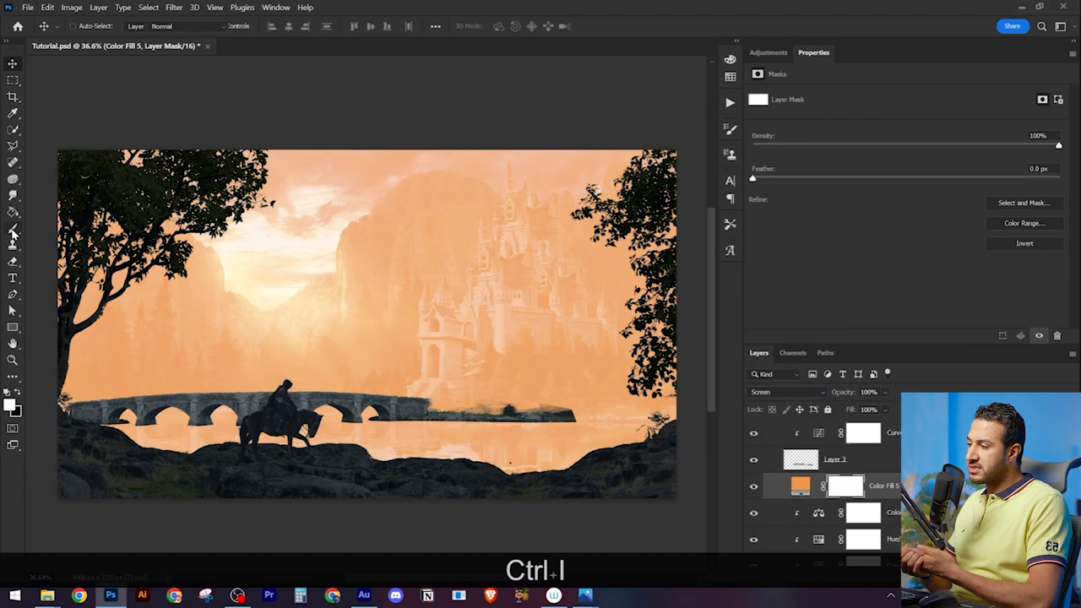
{"action": "key", "text": "ctrl+i"}
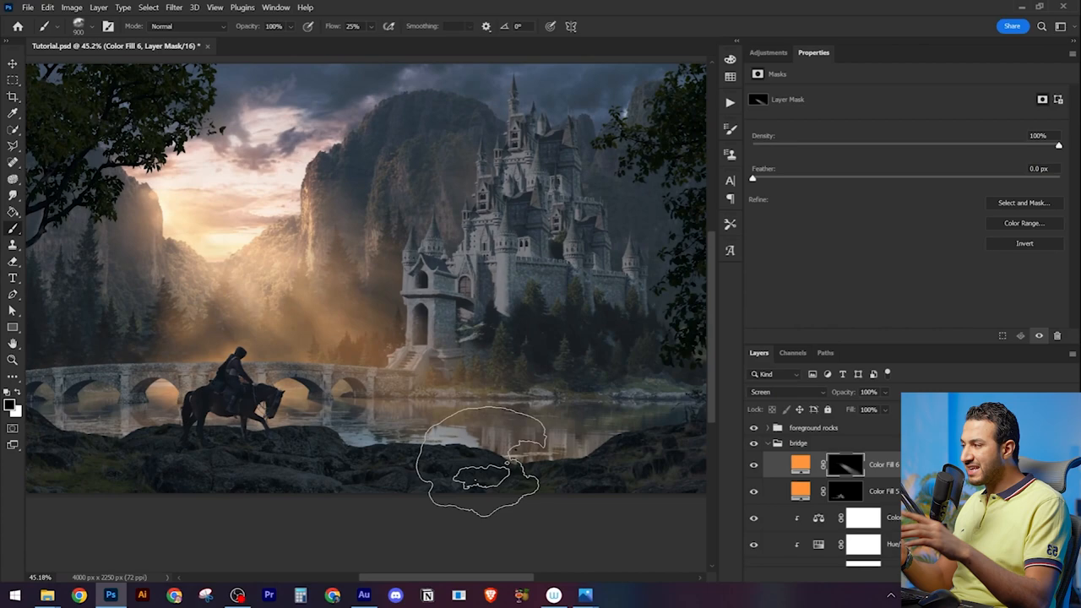
{"action": "key", "text": "z"}
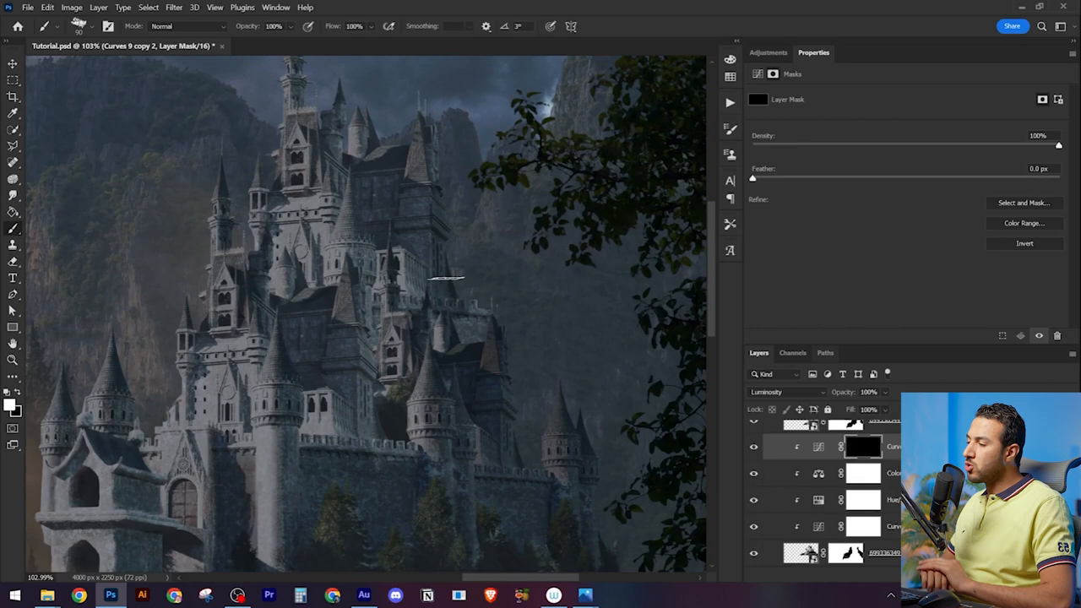
Zoom in on the castle while refining the orange fill's Blend If sliders
{"action": "key", "text": "z"}
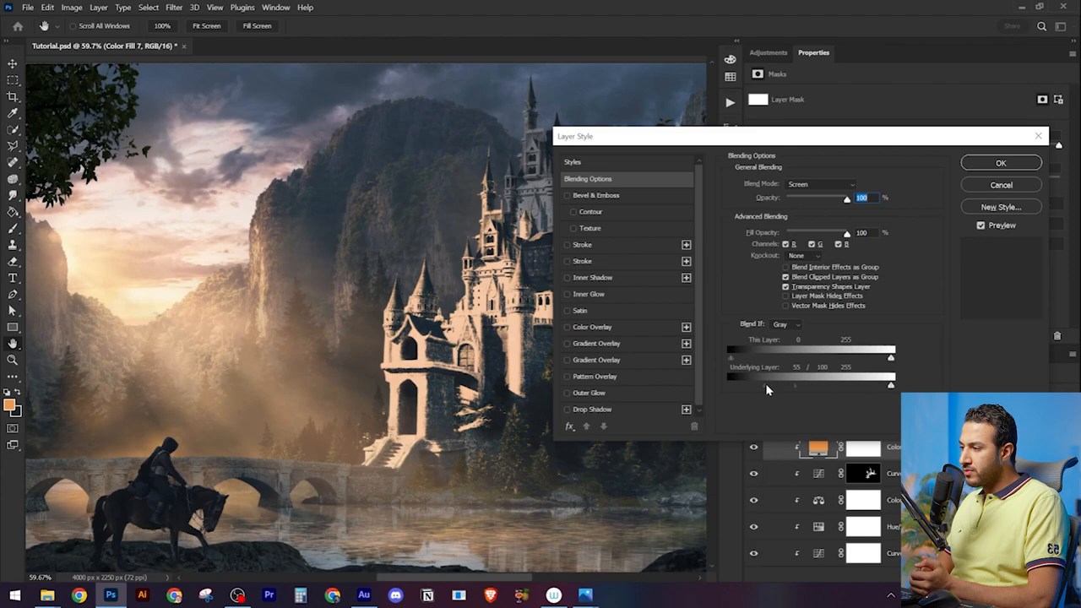
Apply the glow fill's blending and paint soft orange sunlight onto the castle's left edges
{"action": "left_click", "coordinate": [1000, 163]}
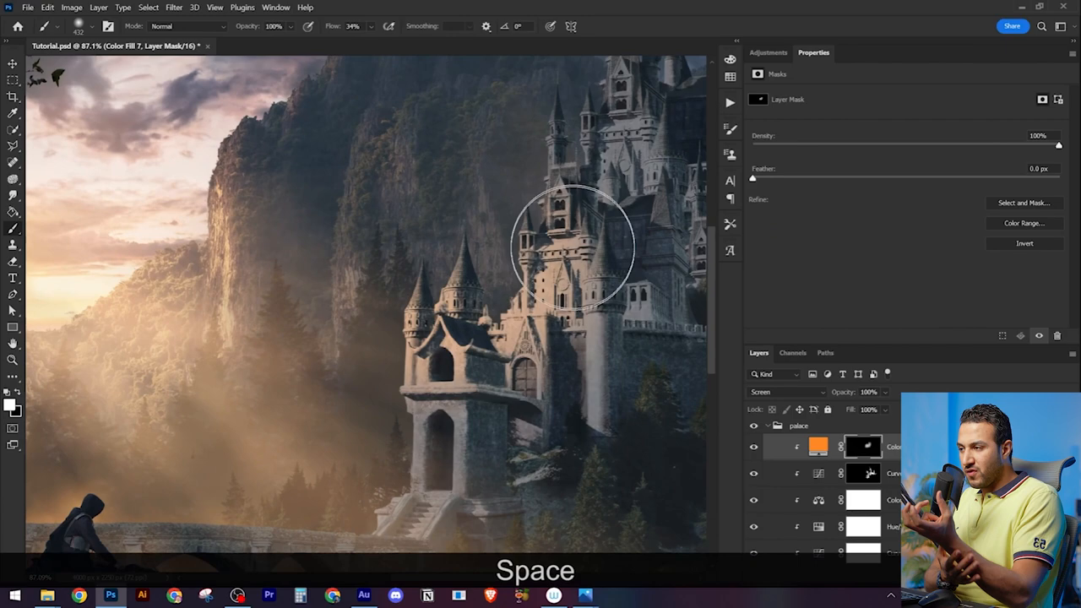
{"action": "key", "text": "z"}
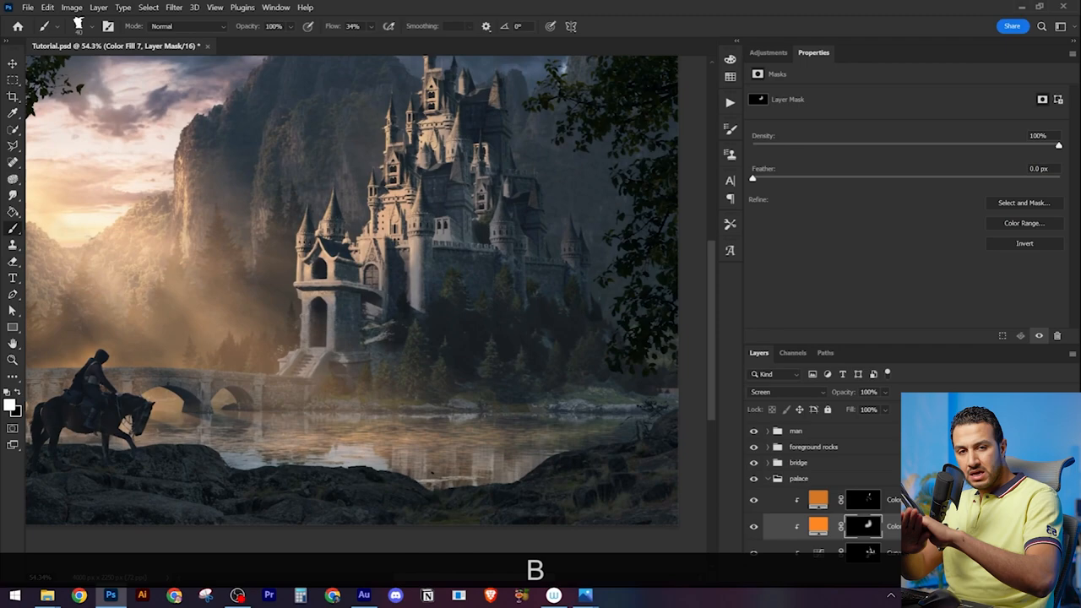
Paint warm rim light over the horseman and rocks, then start a hidden Screen-mode glow fill
{"action": "left_click", "coordinate": [786, 392]}
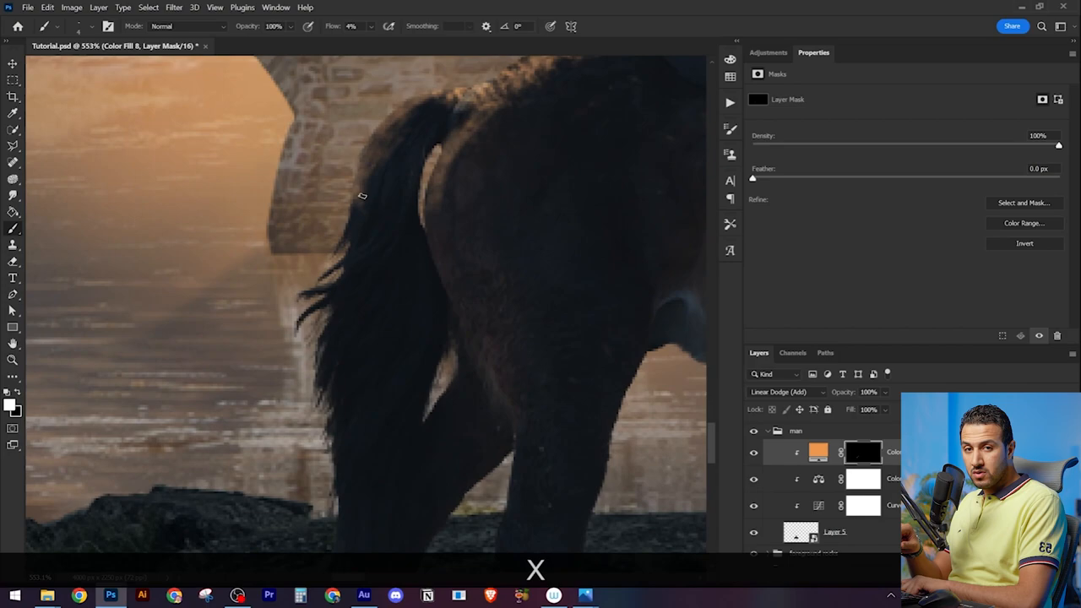
{"action": "key", "text": "z"}
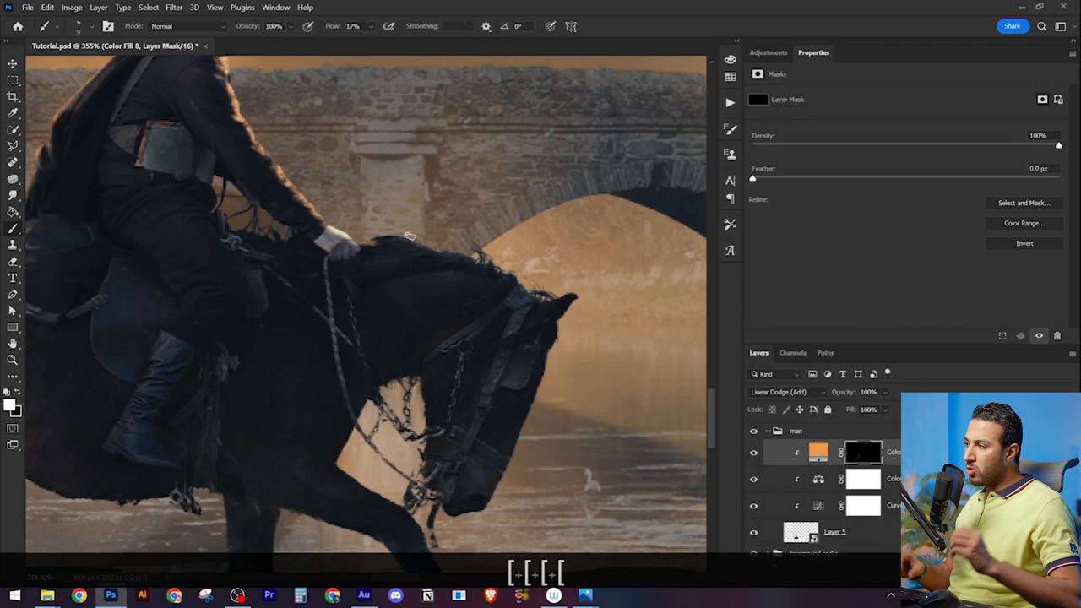
{"action": "key", "text": "space+z"}
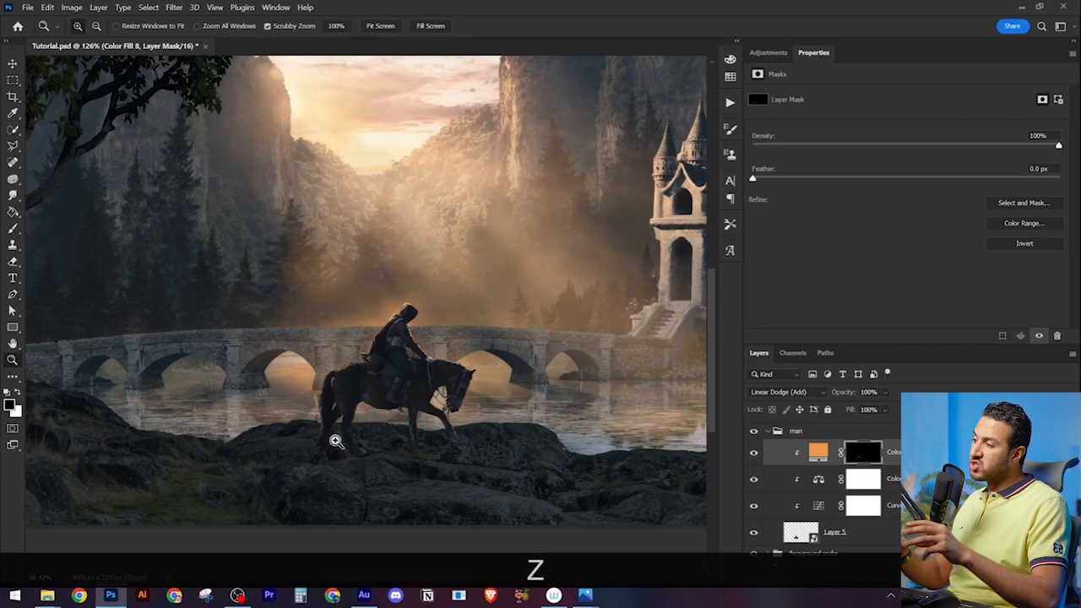
{"action": "key", "text": "ctrl+i"}
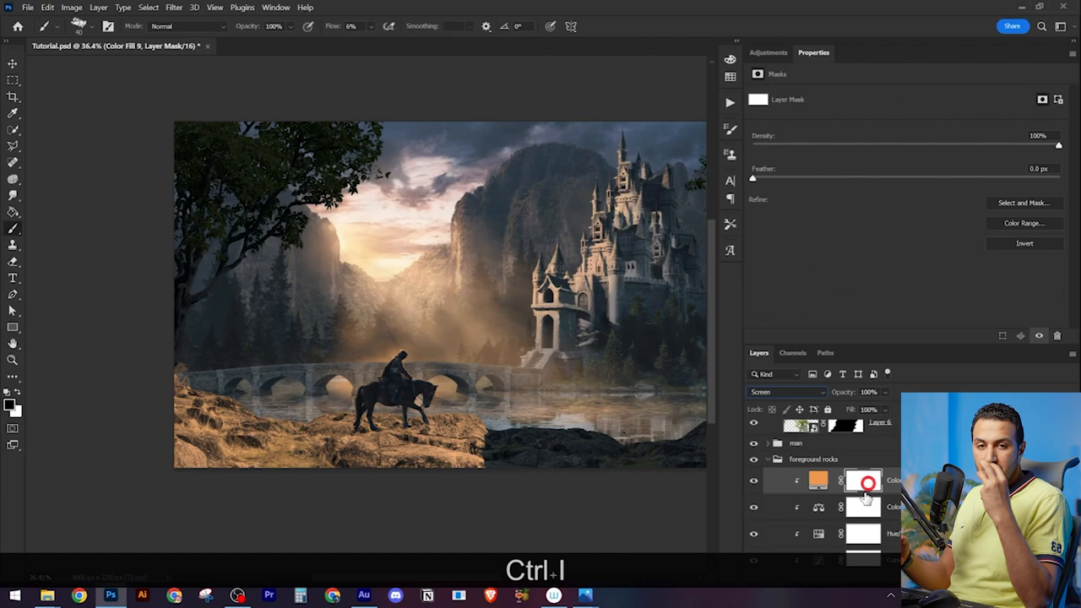
Invert the new fill's mask and paint warm orange highlights along the lake and foreground rocks
{"action": "key", "text": "ctrl+i"}
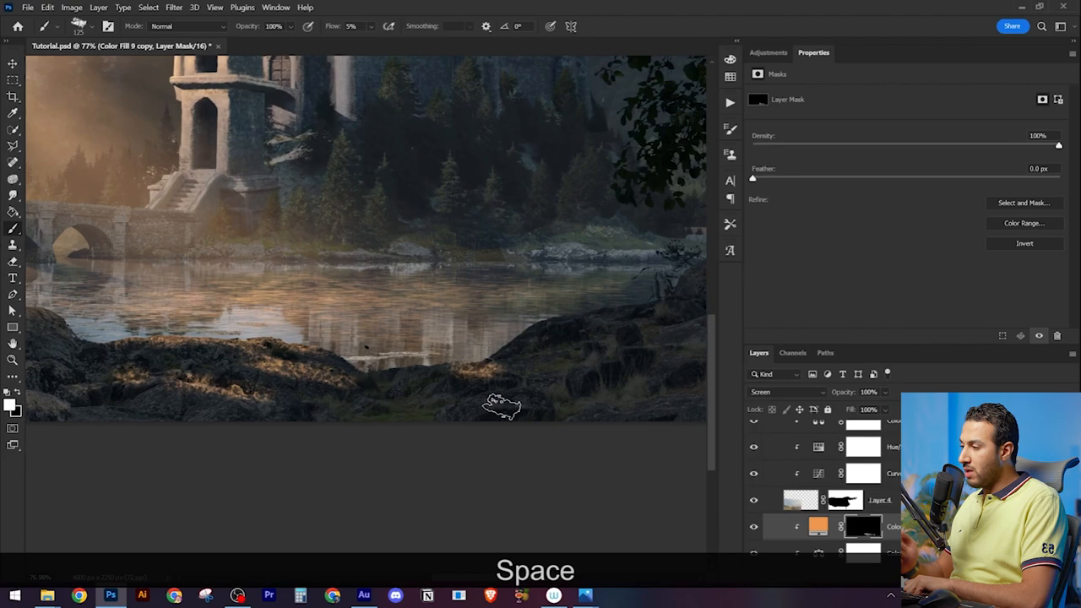
{"action": "key", "text": "z"}
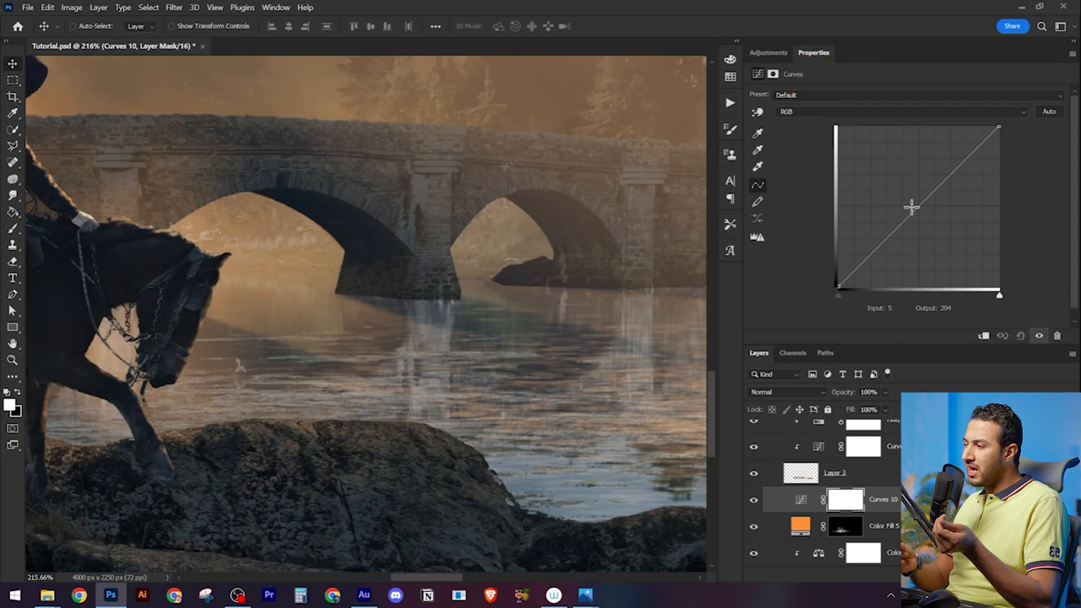
Add masked orange fill layers in the bridge group and paint warm light onto the bridge
{"action": "key", "text": "z"}
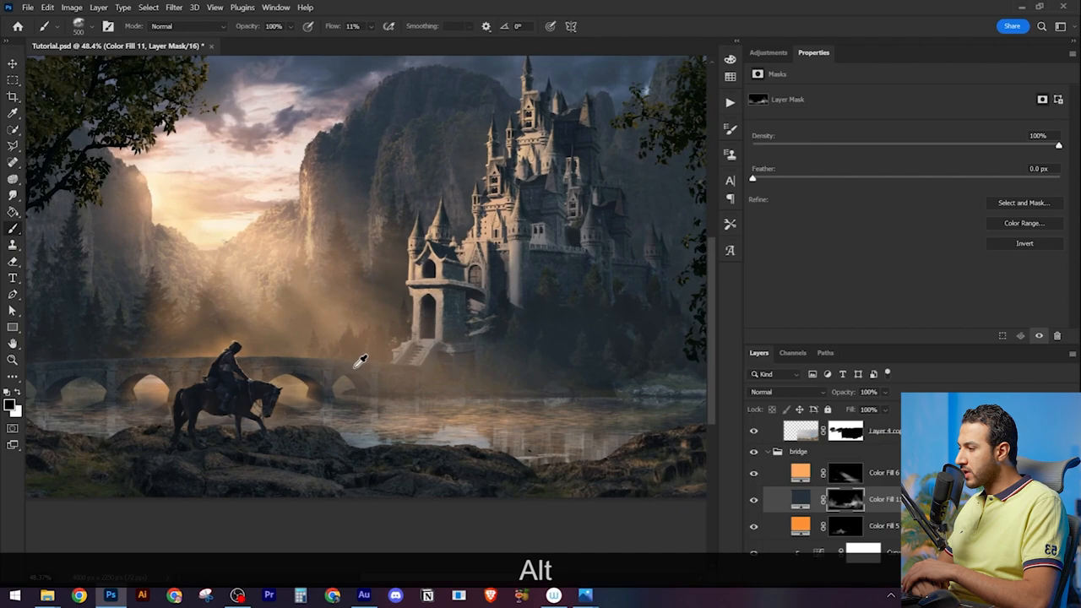
Paint Color Fill 12's mask to glow the castle walls, swapping between revealing and hiding
{"action": "key", "text": "ctrl+i"}
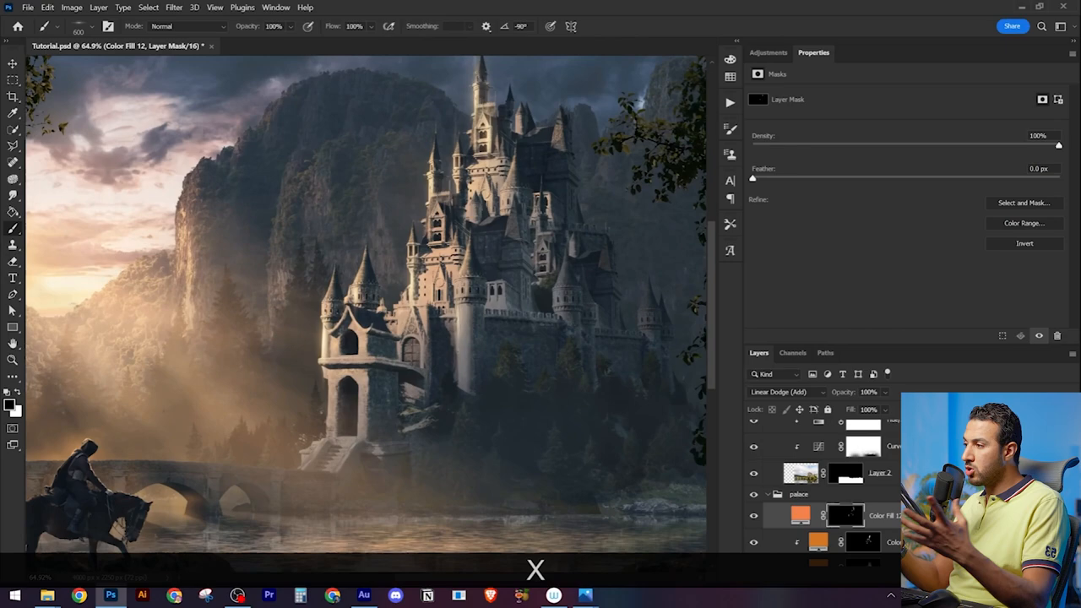
{"action": "key", "text": "space"}
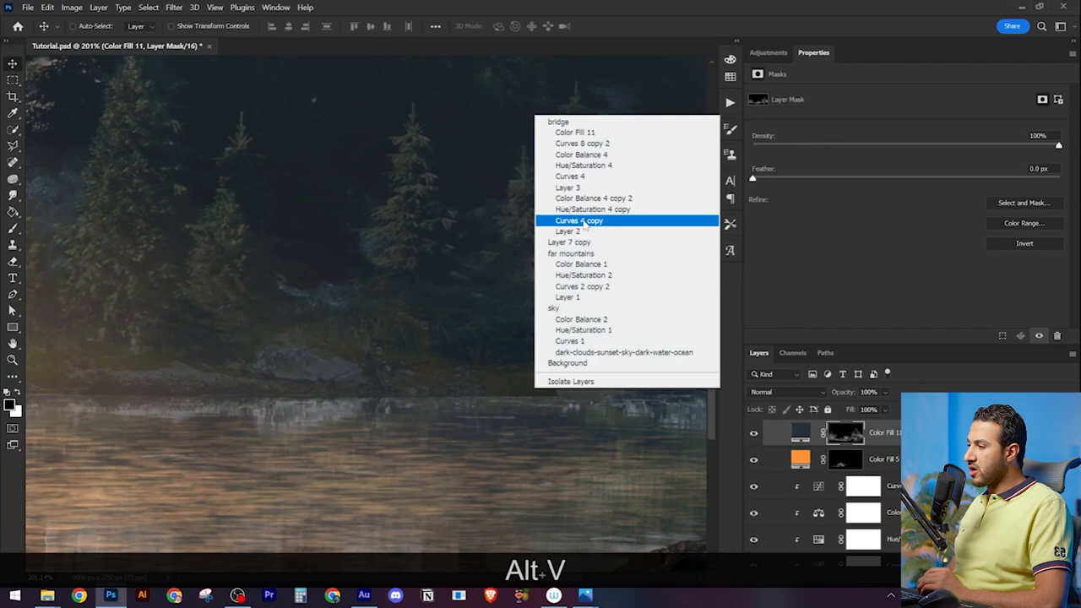
Select the palace group's orange fill layer to pick its warm glow colour
{"action": "left_click", "coordinate": [580, 220]}
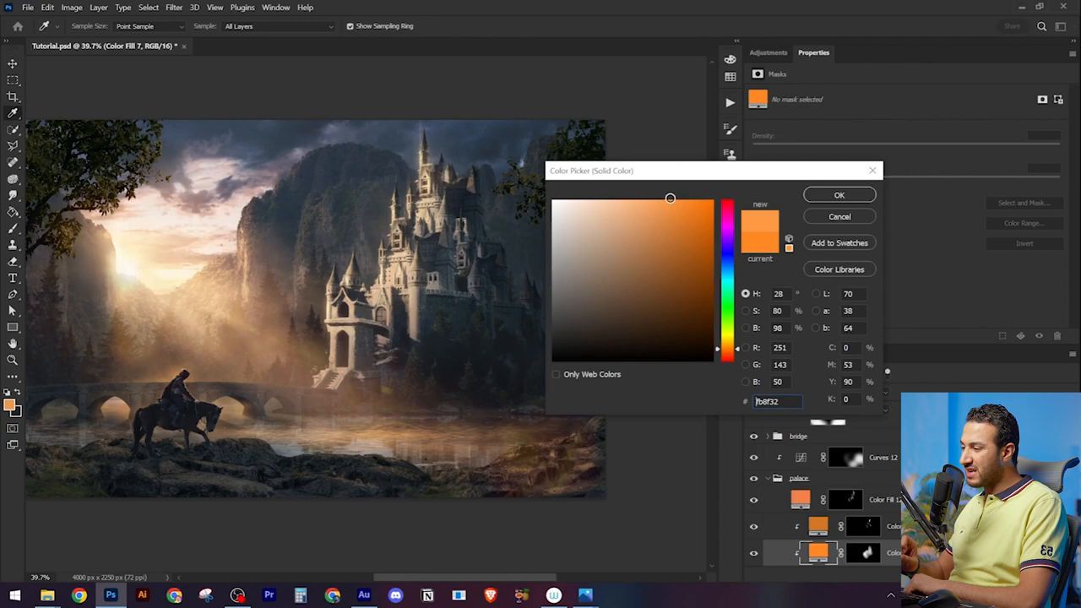
Confirm the glow colour, add sparkles below the castle and zoom out to review the composite
{"action": "left_click", "coordinate": [838, 195]}
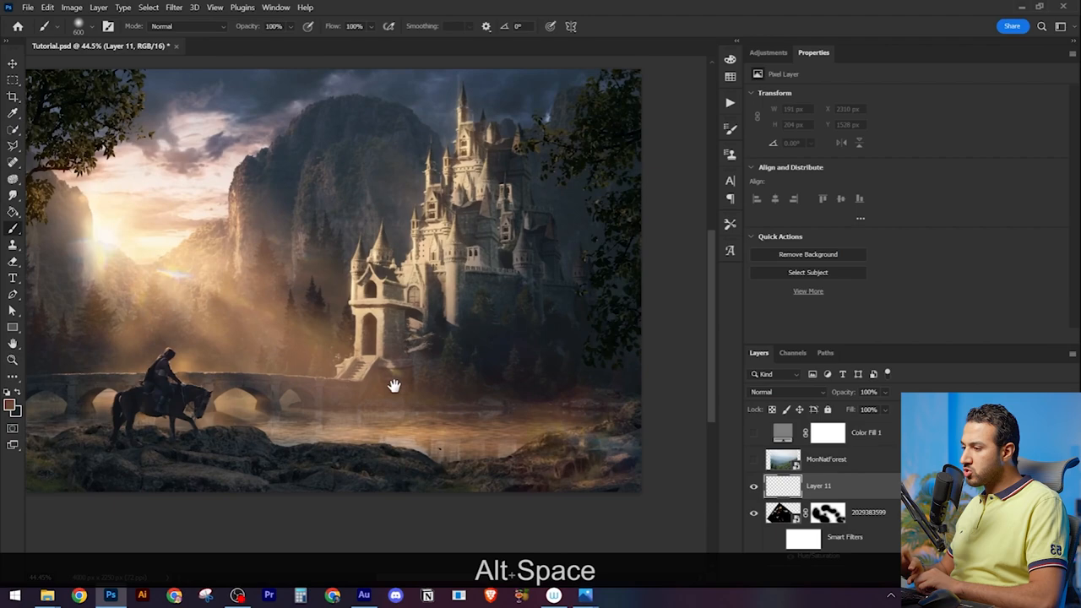
{"action": "key", "text": "z"}
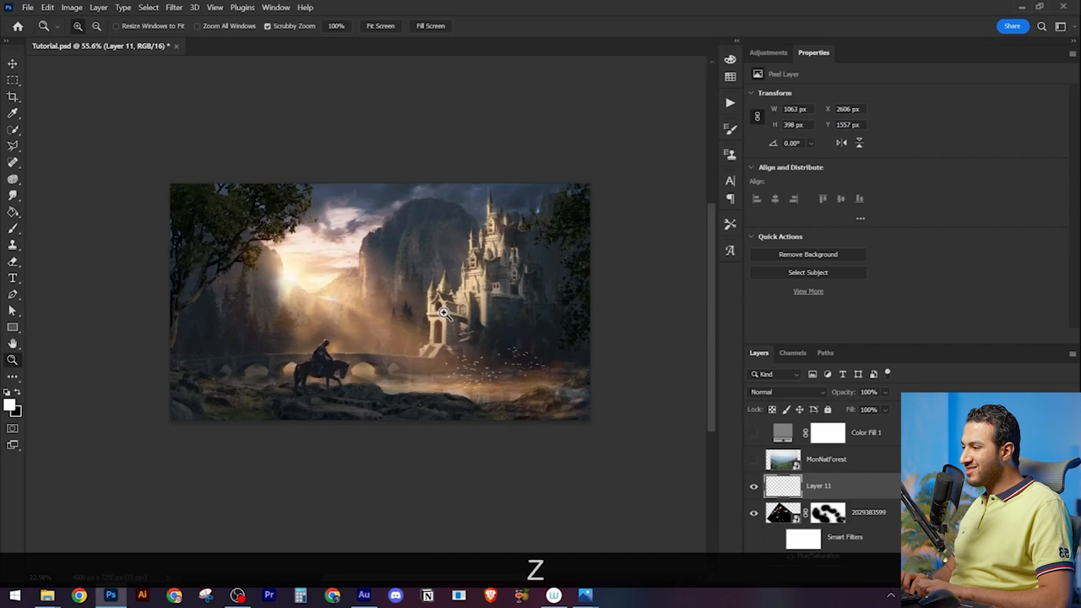